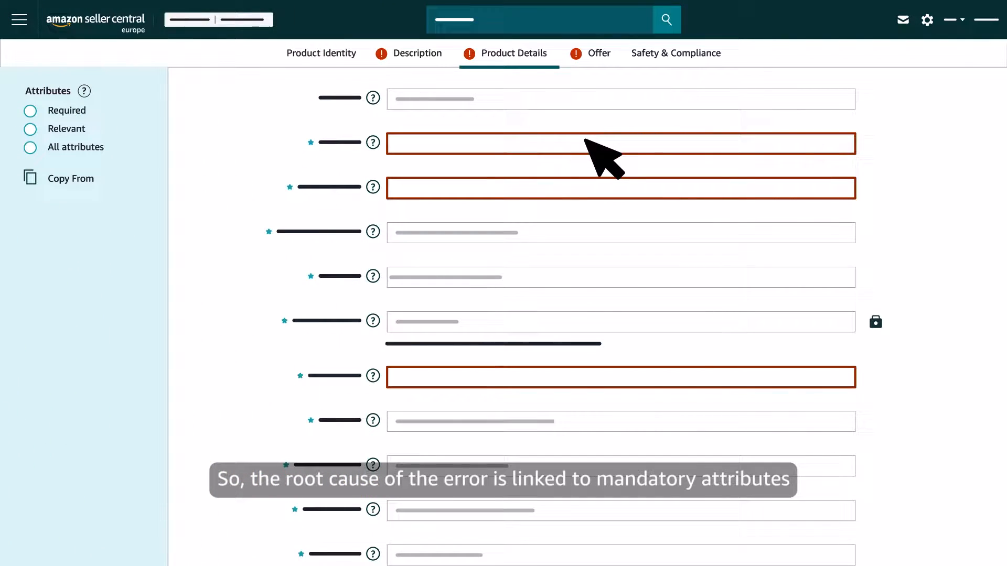
pyautogui.moveTo(571, 209)
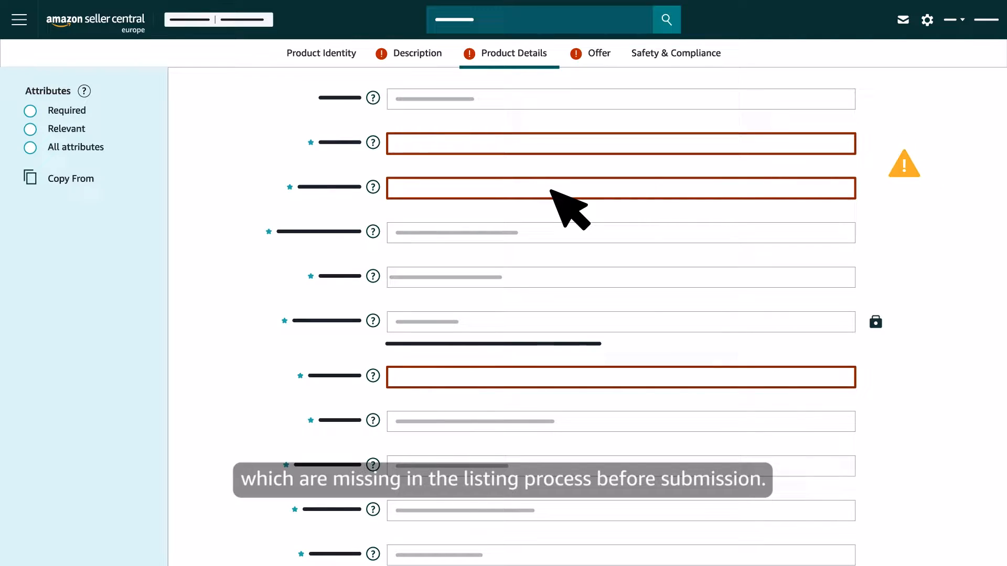
# Select Shoes as the Template sheet's Product Type, flagging its mandatory attribute cells, then reach the Data Definitions tab.
pyautogui.scroll(-3)
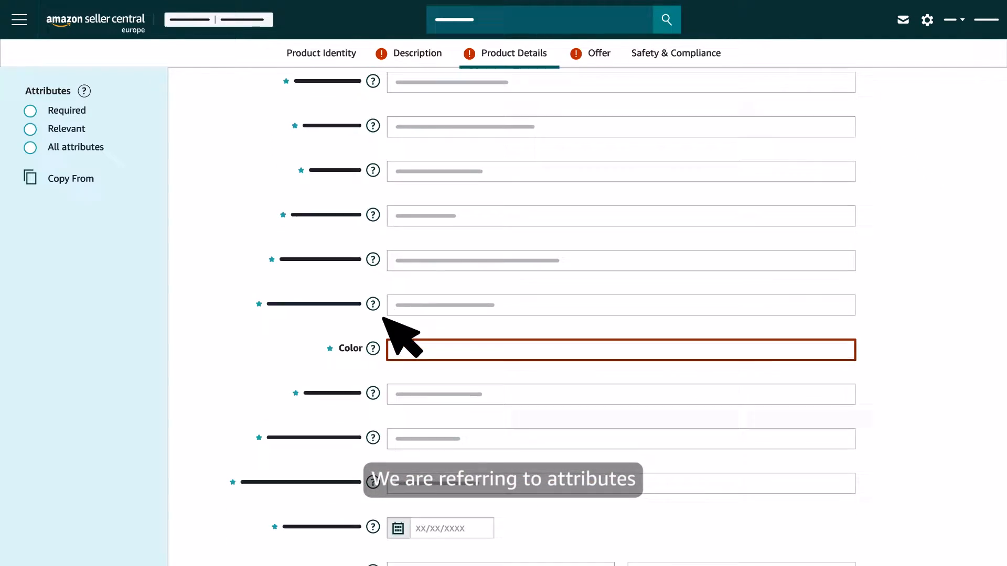
pyautogui.scroll(-3)
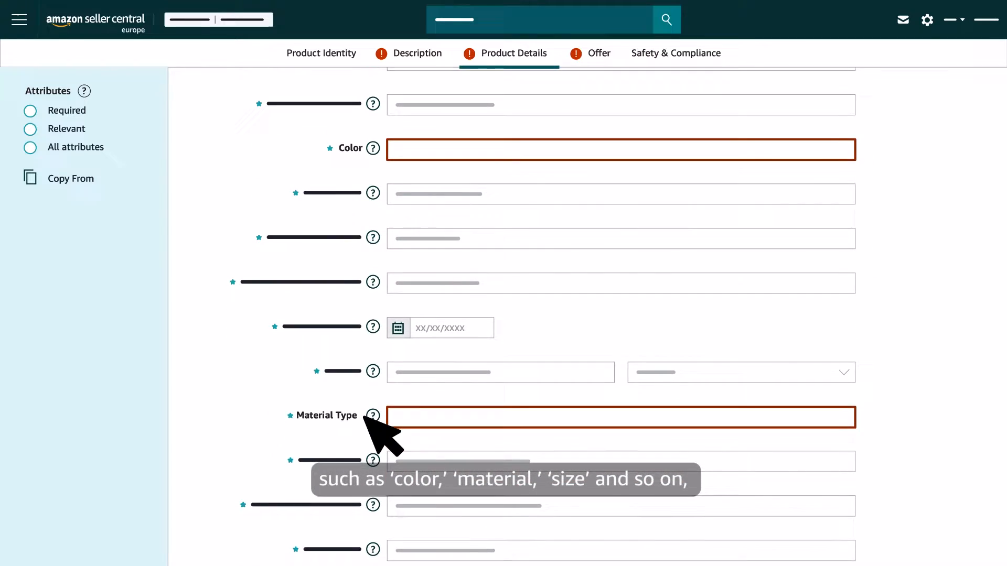
pyautogui.scroll(-3)
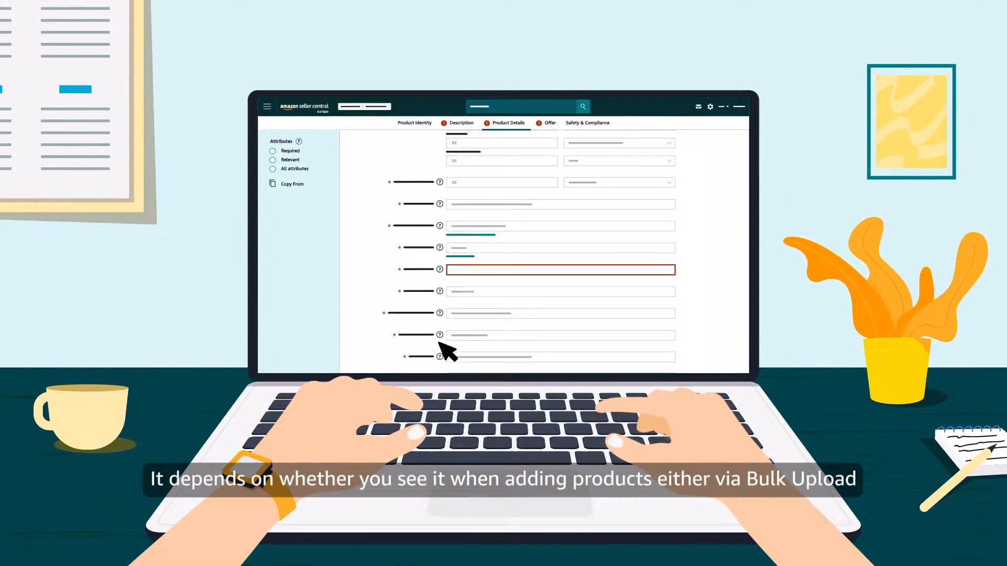
pyautogui.scroll(-3)
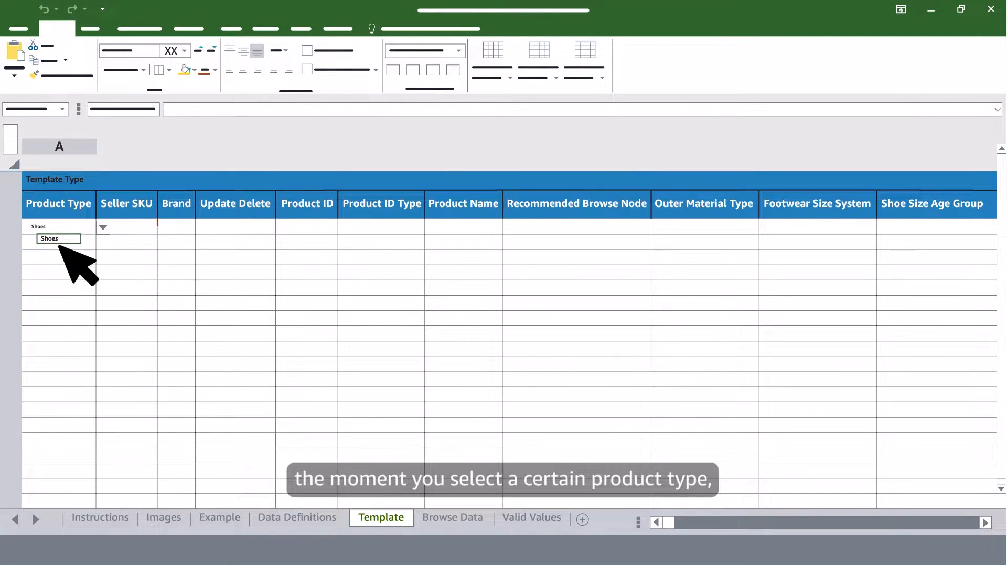
pyautogui.click(58, 238)
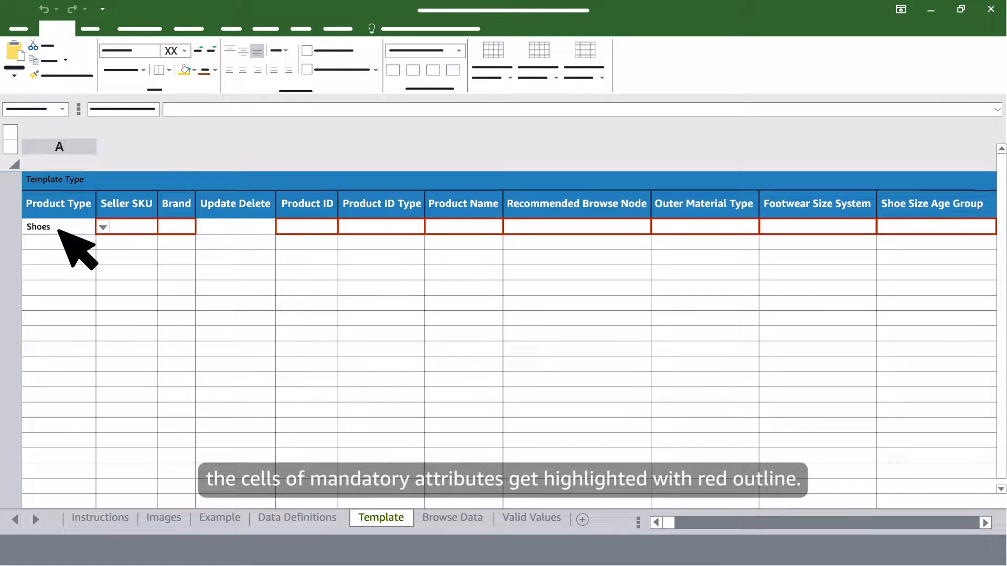
pyautogui.moveTo(546, 248)
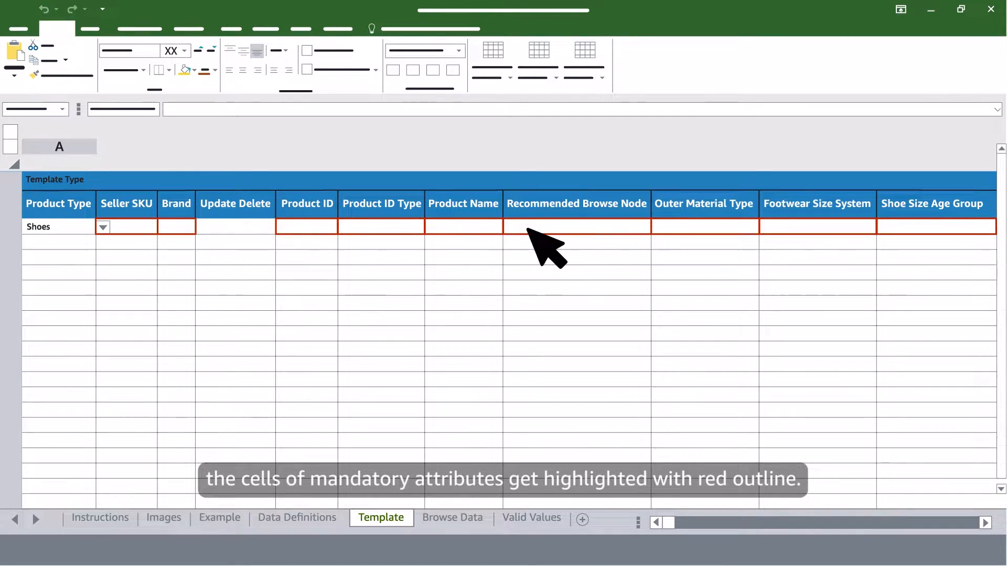
pyautogui.moveTo(936, 245)
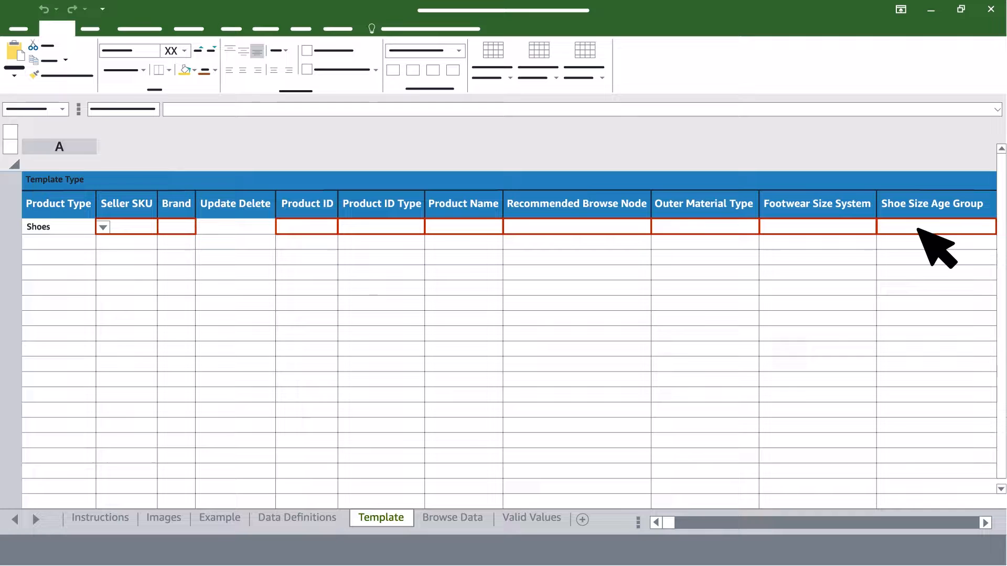
pyautogui.moveTo(348, 532)
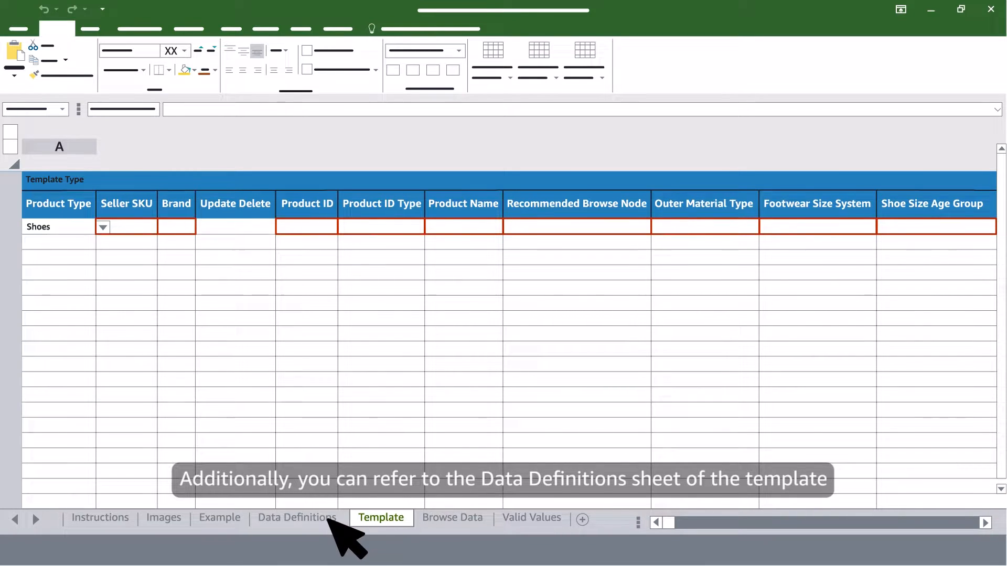
pyautogui.click(297, 518)
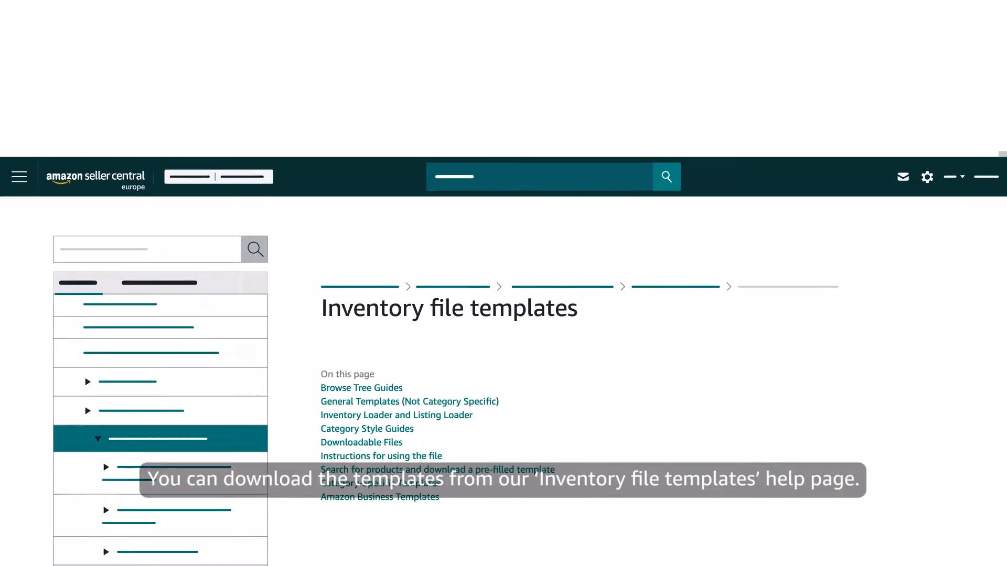
pyautogui.scroll(-3)
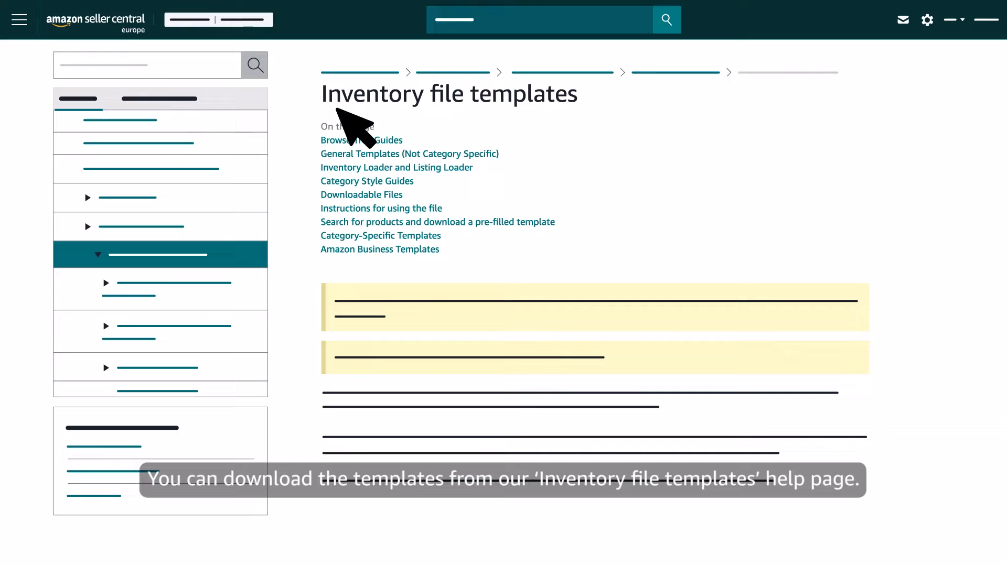
pyautogui.moveTo(581, 128)
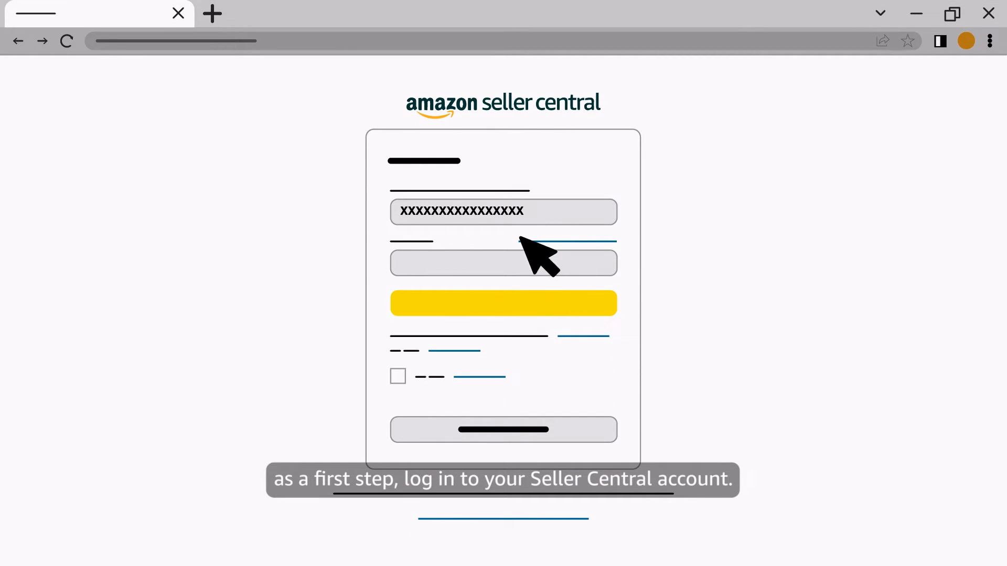
# Sign in, go to Inventory > Manage All Inventory, and show listings Complete with issues.
pyautogui.click(502, 303)
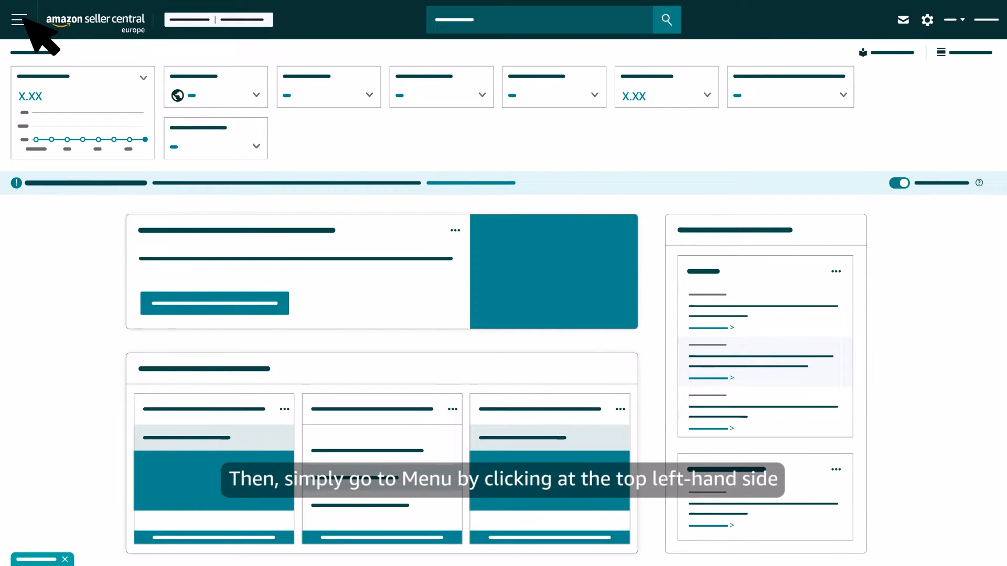
pyautogui.click(18, 19)
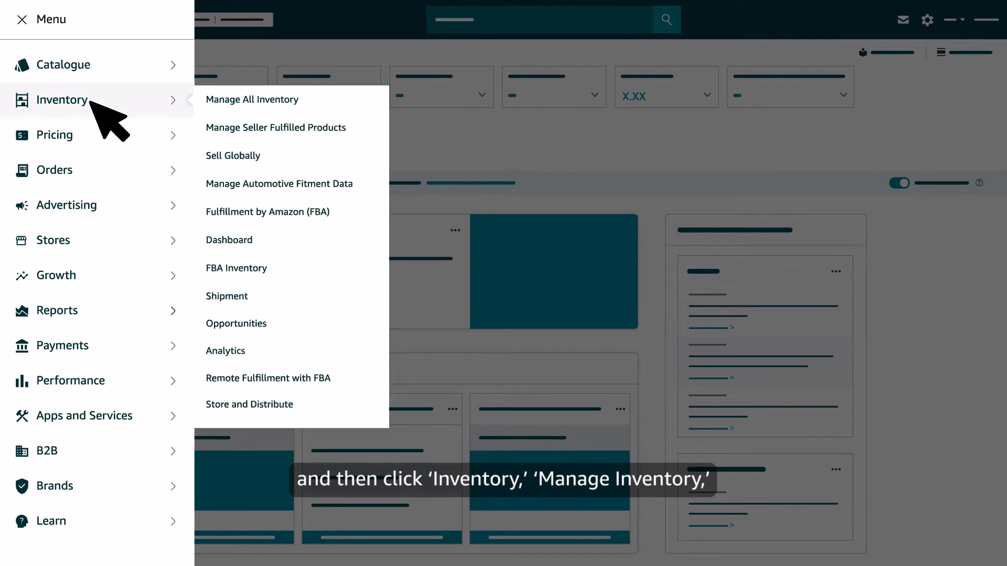
pyautogui.click(252, 100)
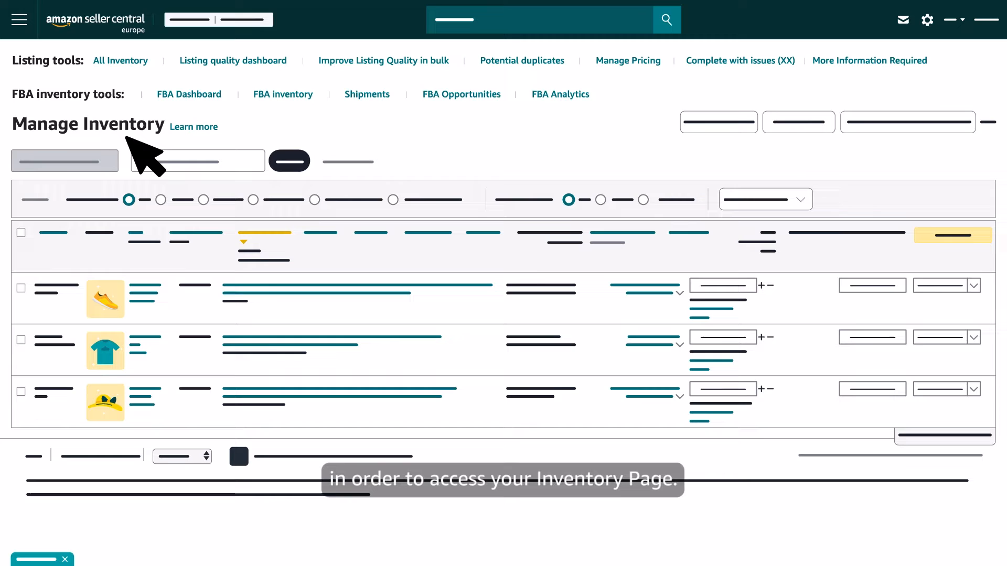
pyautogui.moveTo(231, 148)
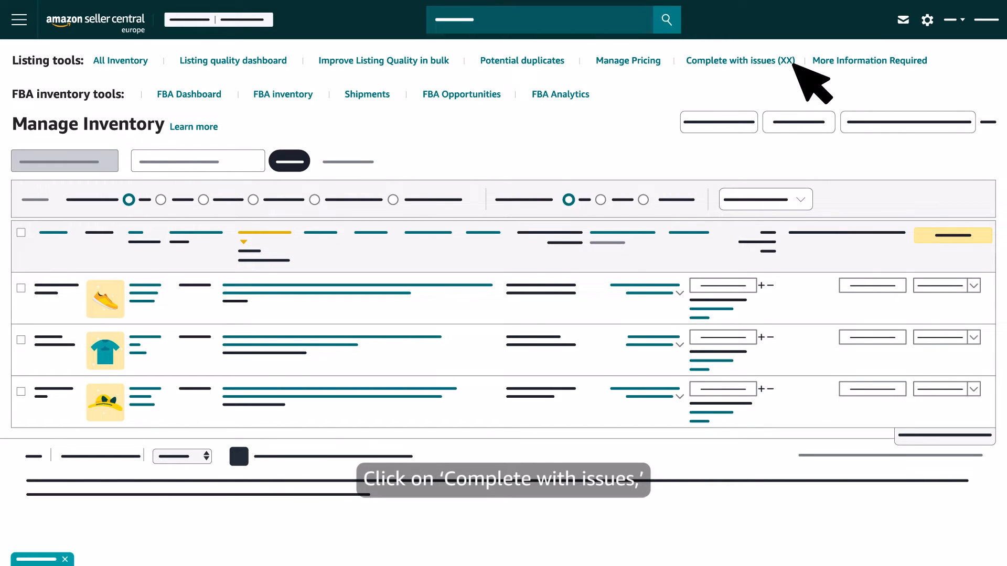
pyautogui.click(739, 60)
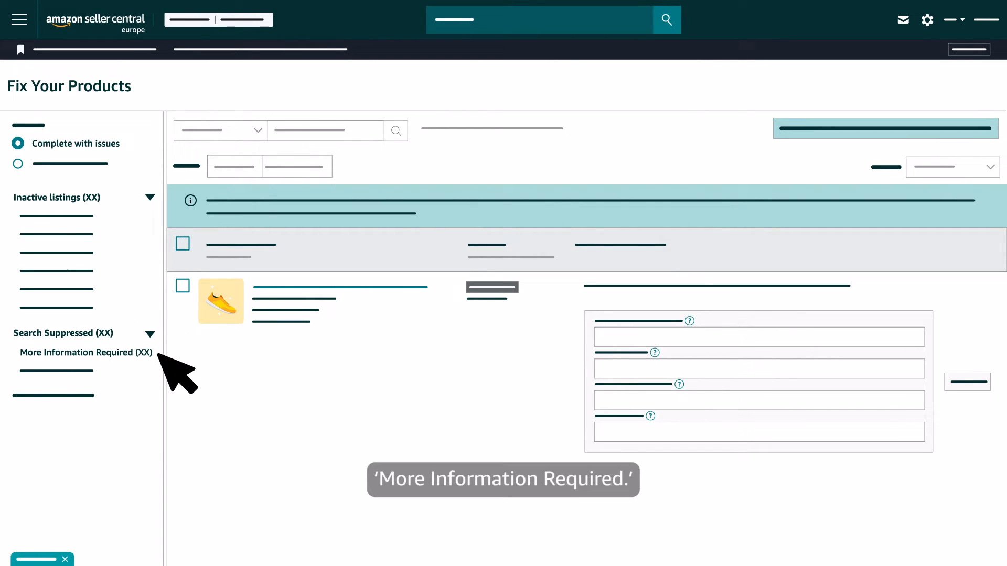
pyautogui.moveTo(302, 365)
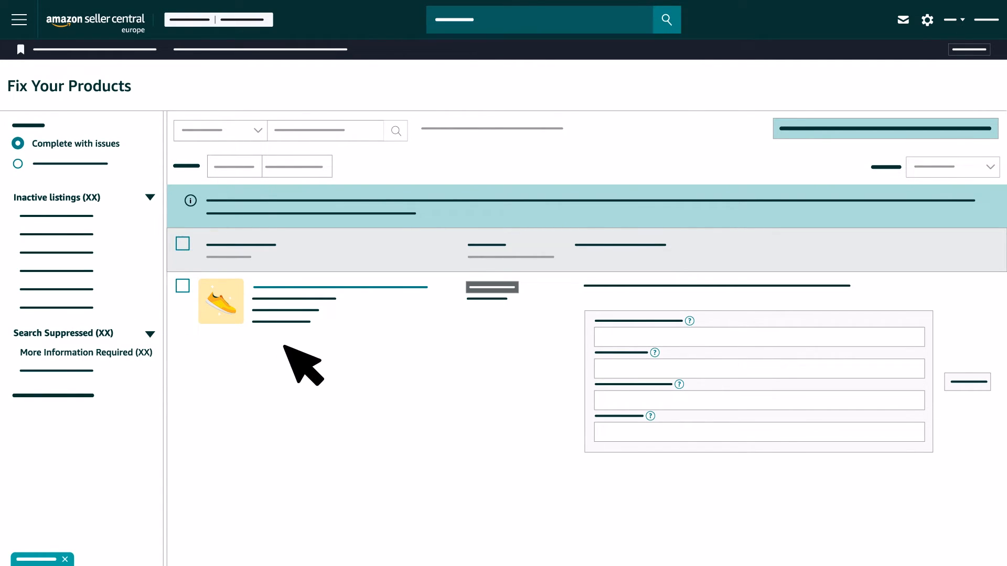
pyautogui.moveTo(710, 360)
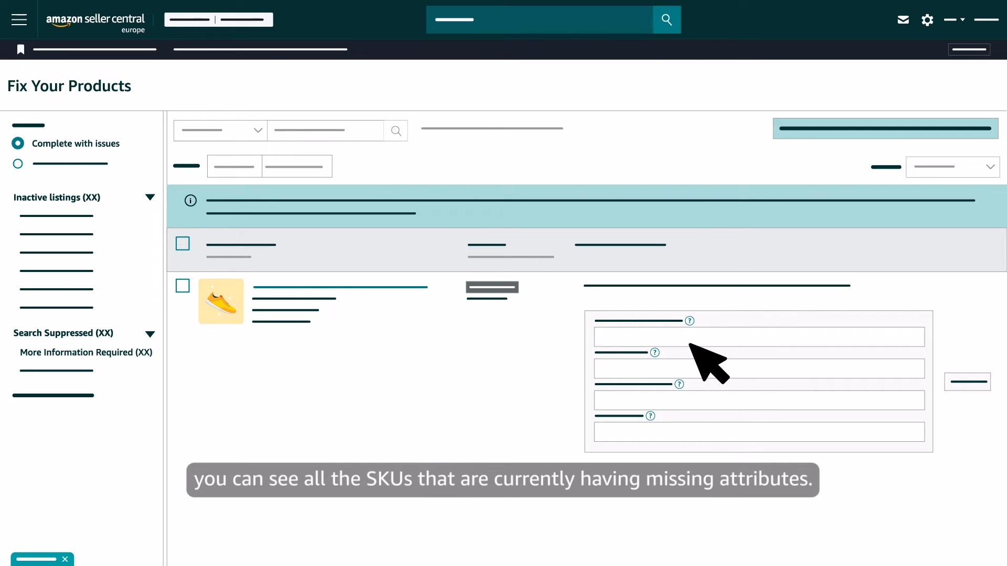
pyautogui.moveTo(681, 443)
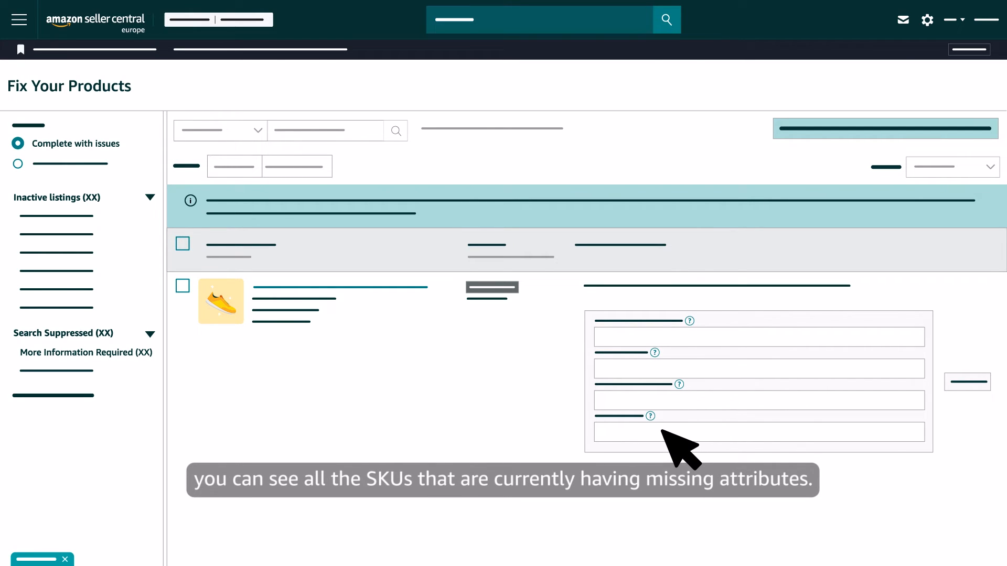
pyautogui.moveTo(684, 366)
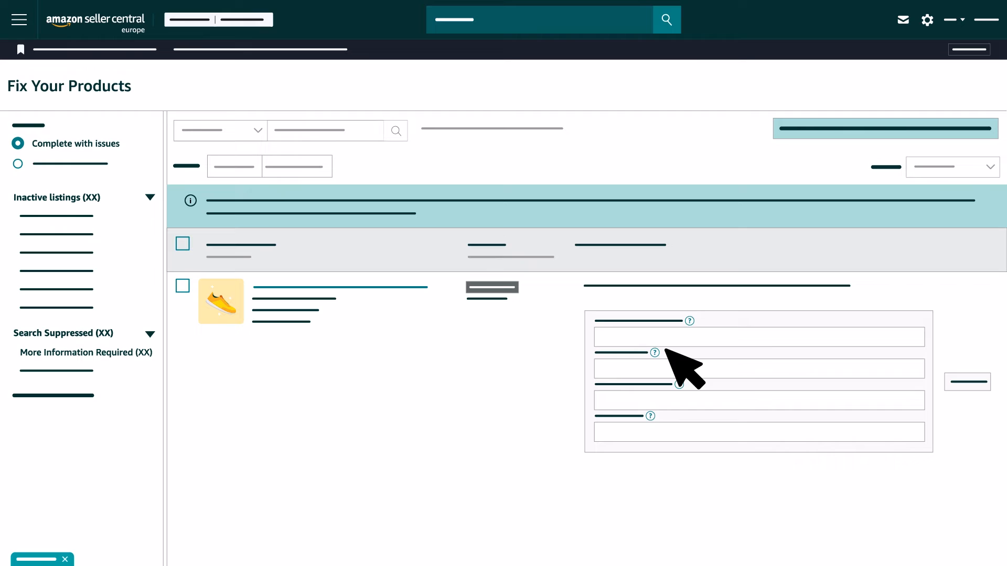